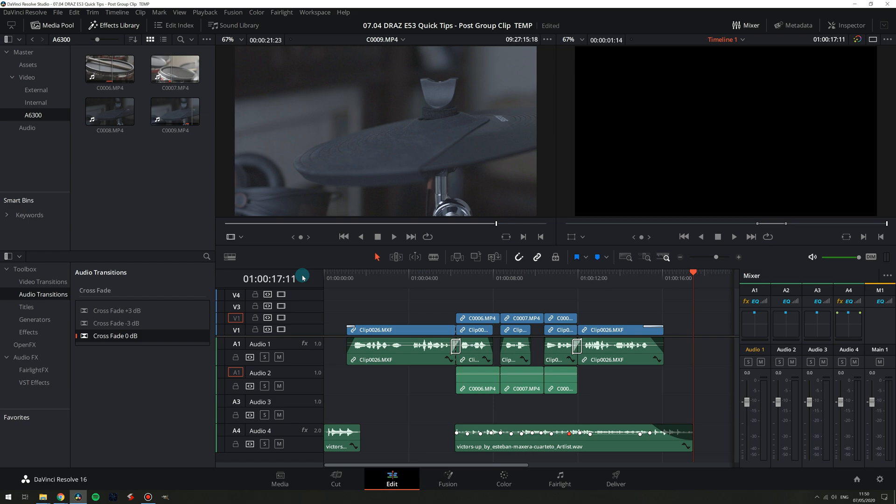
# - Open the Color page clip strip and put interview clip 01 into a new group 'FS5'
pyautogui.click(503, 479)
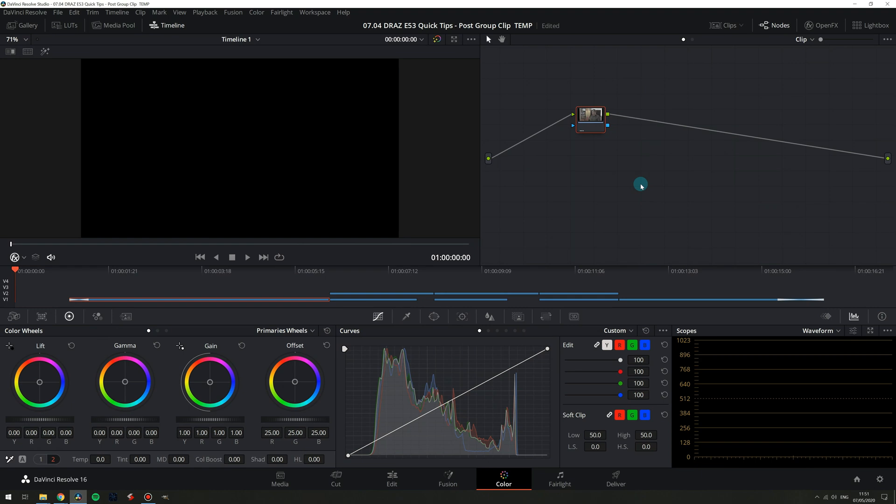
pyautogui.moveTo(703, 18)
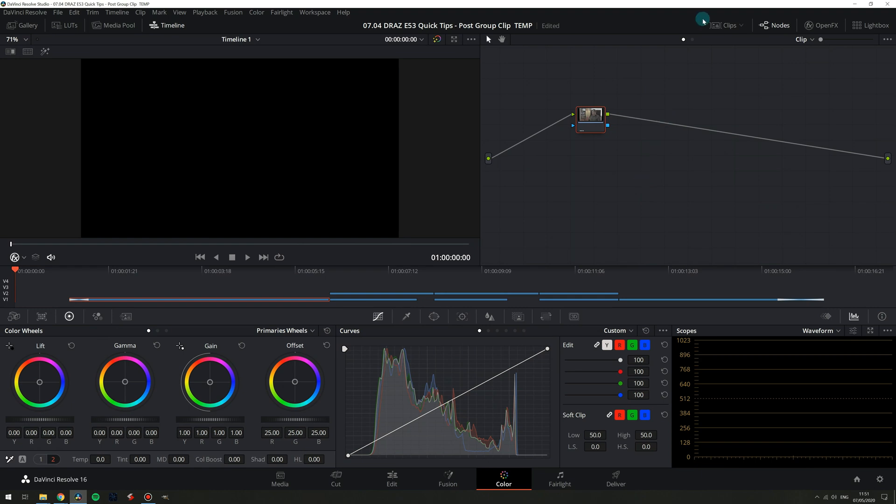
pyautogui.click(726, 25)
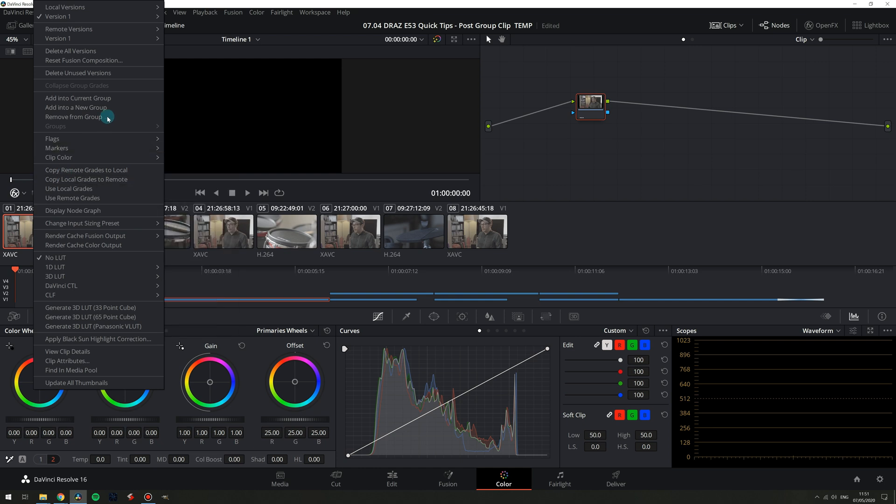
pyautogui.moveTo(76, 107)
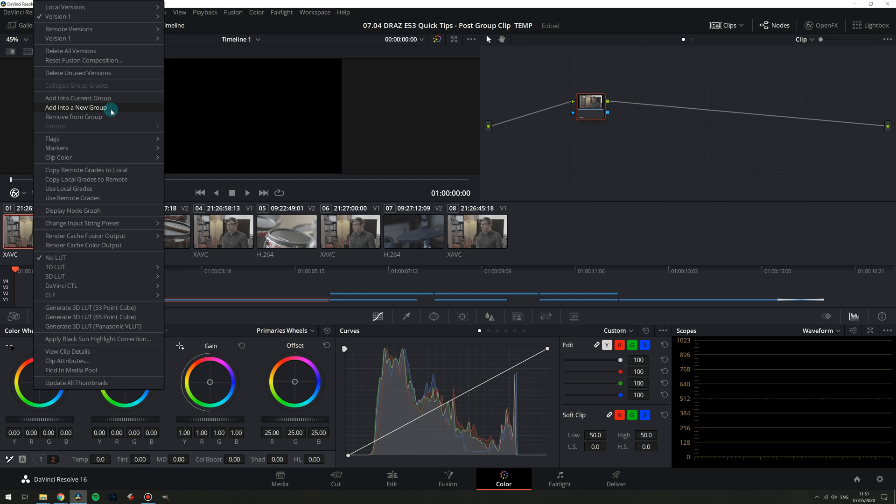
pyautogui.click(76, 107)
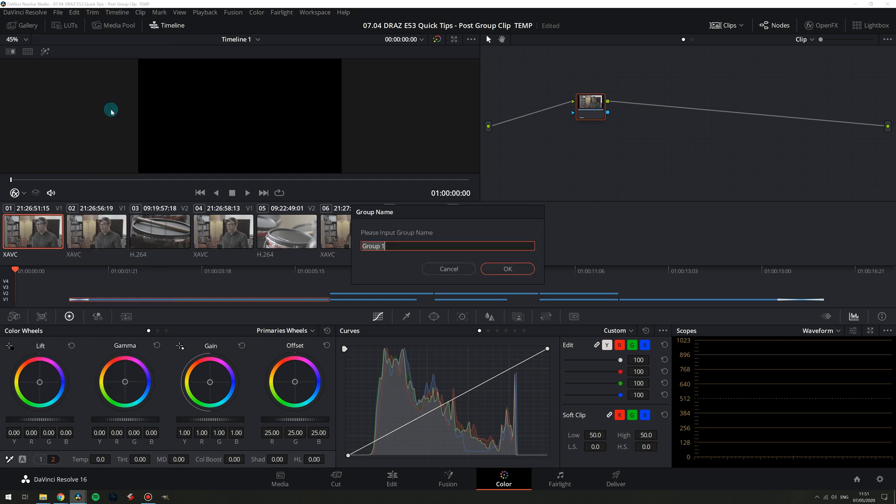
pyautogui.write('FS5')
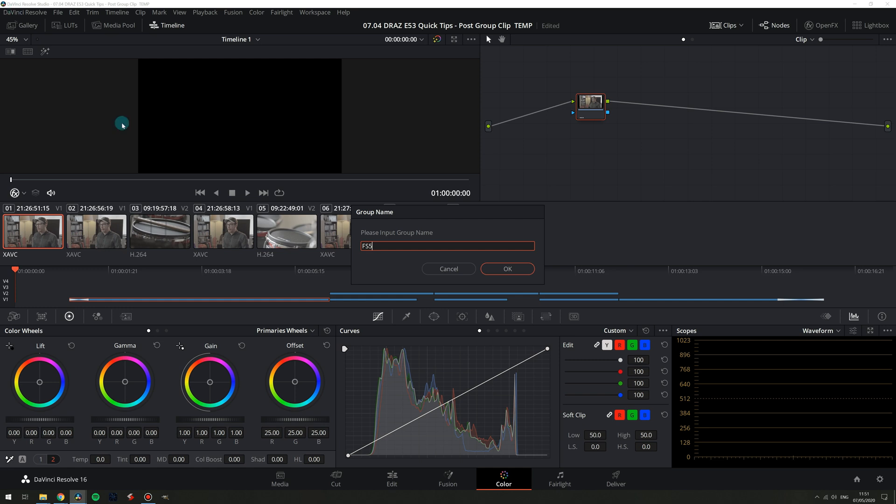
pyautogui.click(506, 268)
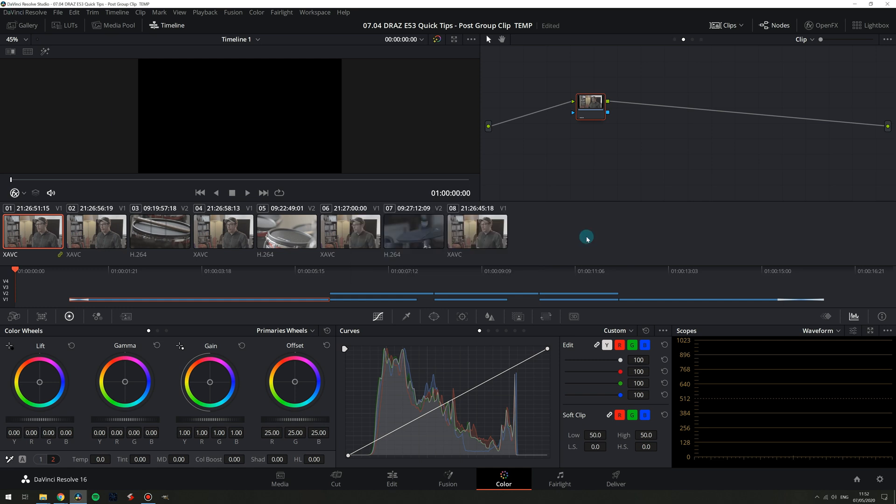
# - Add clips 02, 04, 06, 08 to FS5, group drum clips 03, 05, 07 as 'A6300', then select clip 01
pyautogui.click(97, 231)
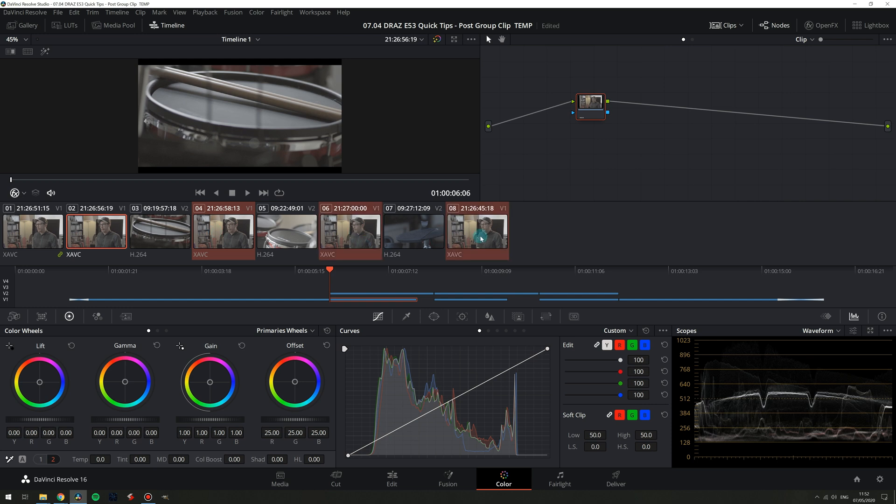
pyautogui.rightClick(591, 105)
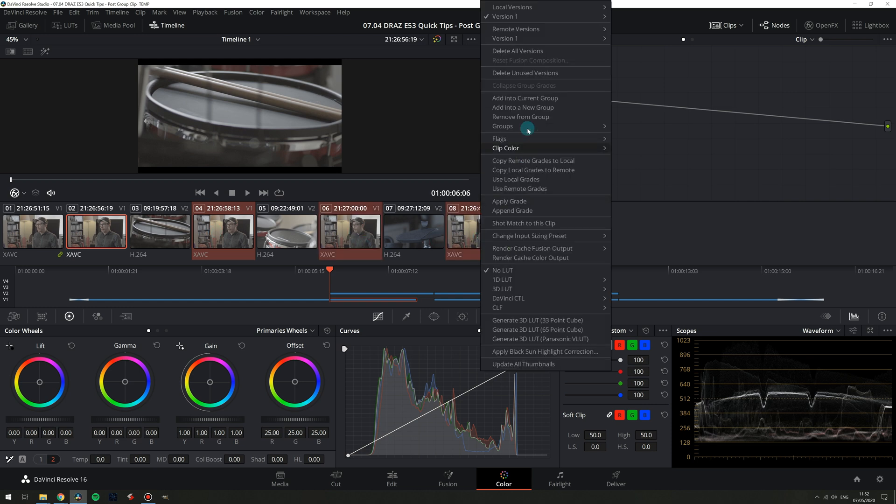
pyautogui.moveTo(502, 126)
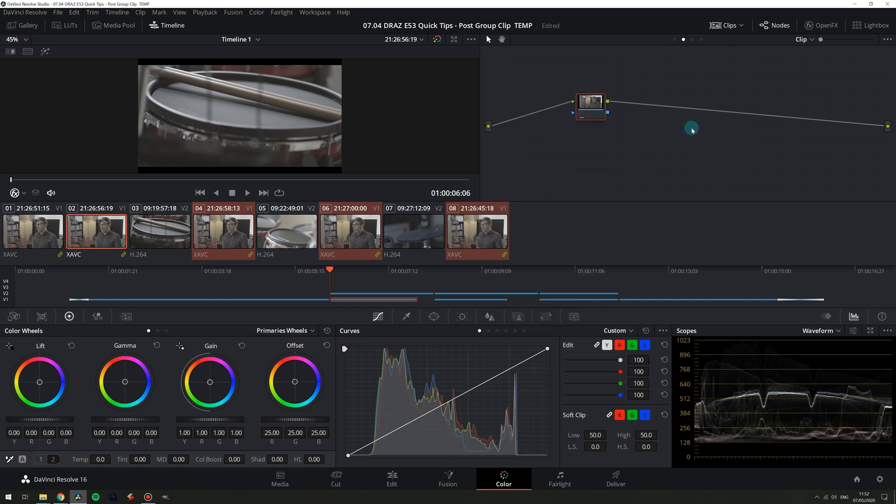
pyautogui.moveTo(672, 234)
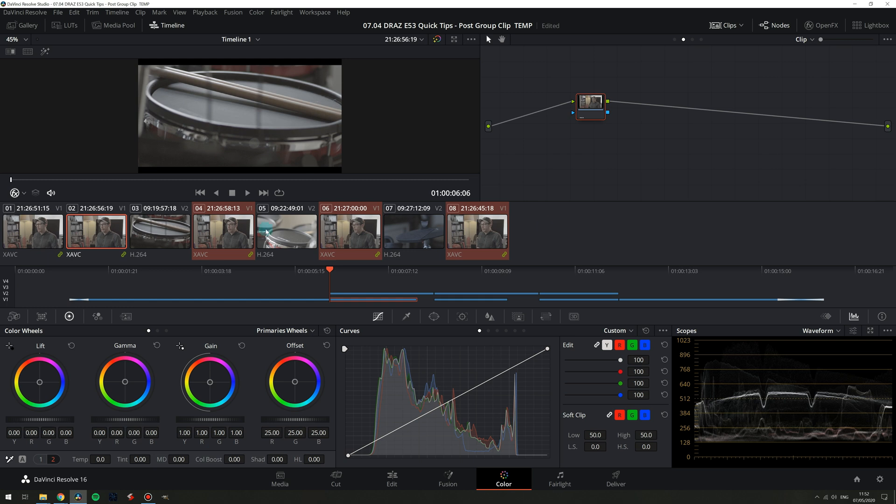
pyautogui.click(160, 230)
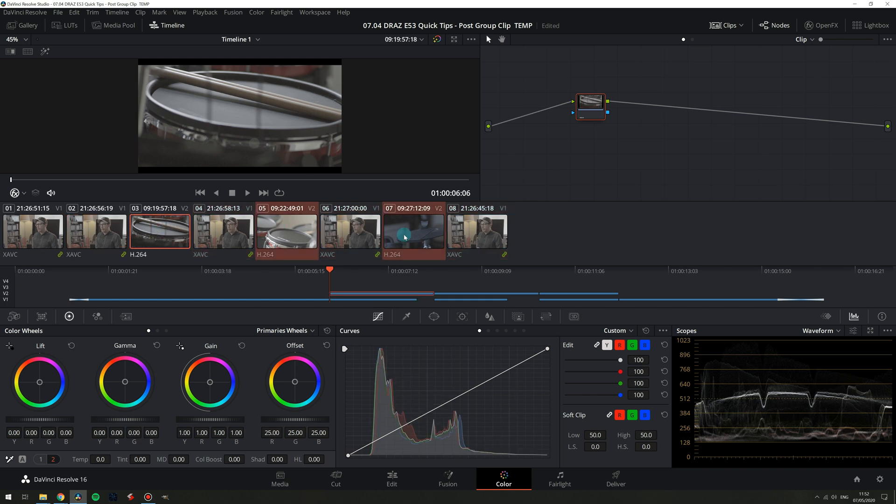
pyautogui.rightClick(403, 234)
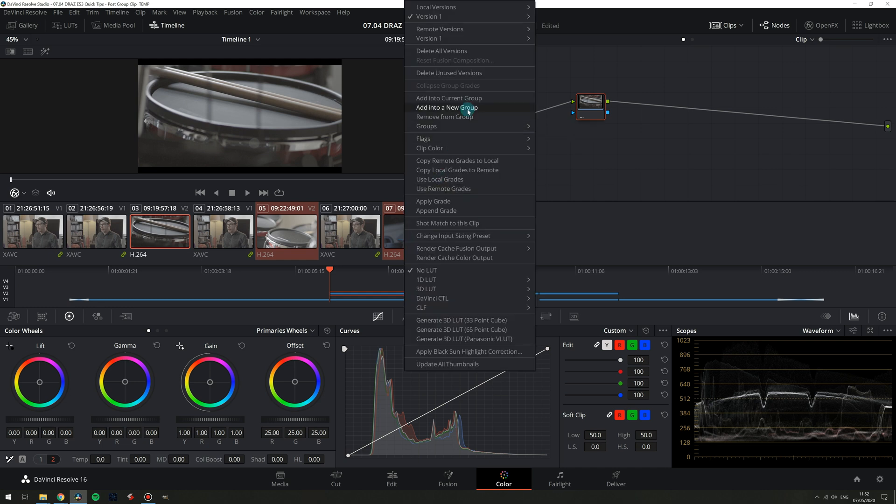
pyautogui.click(446, 108)
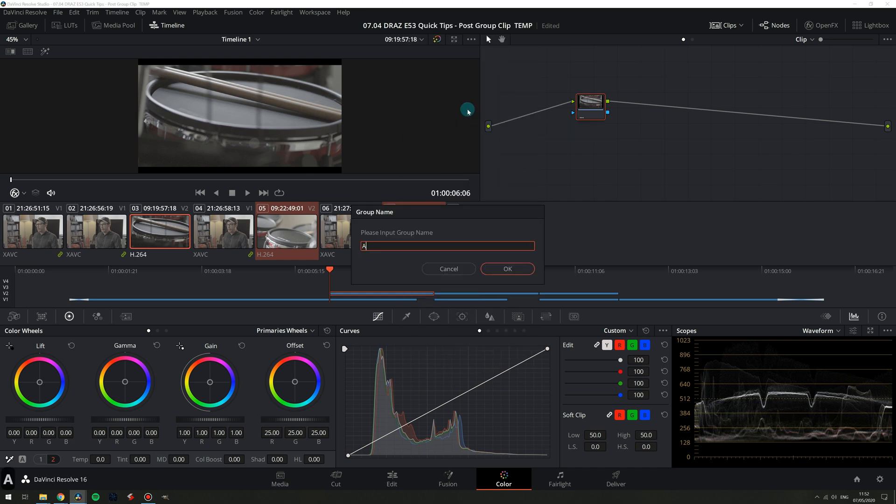
pyautogui.write('6300')
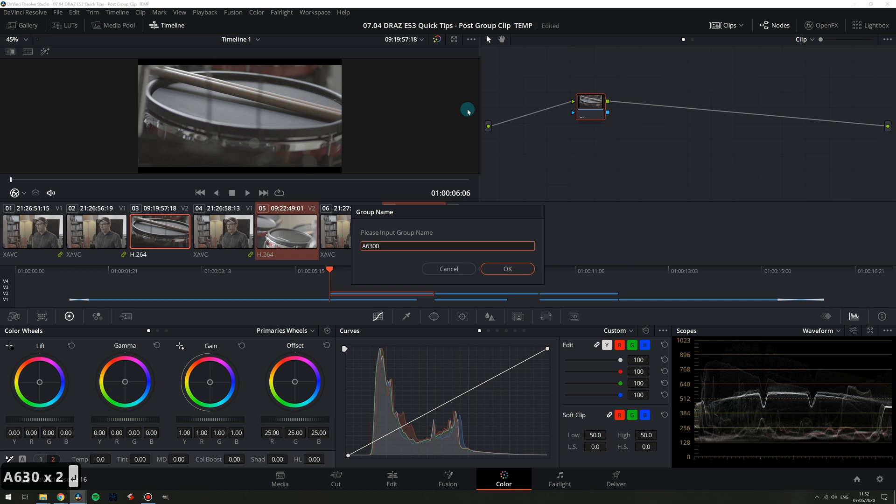
pyautogui.click(506, 269)
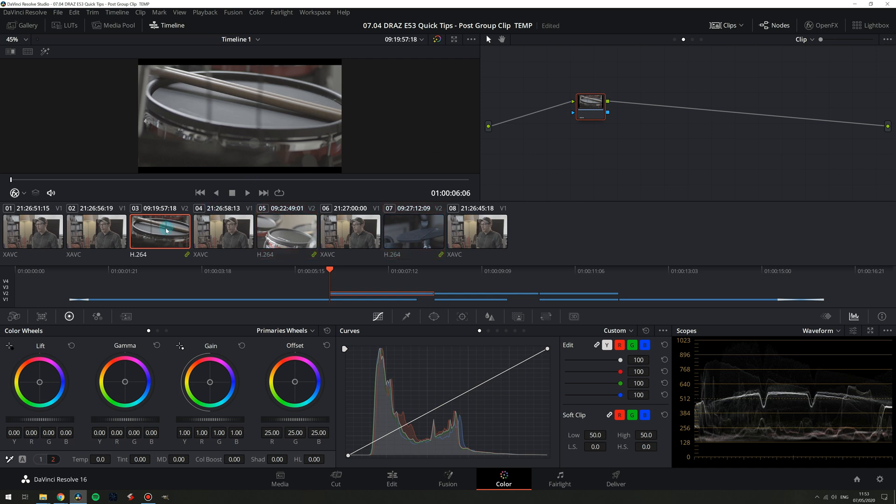
pyautogui.rightClick(160, 231)
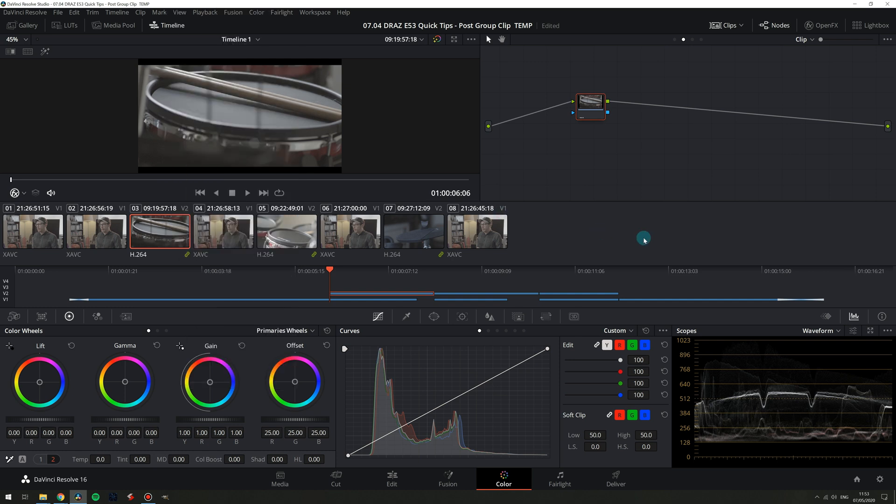
pyautogui.click(32, 231)
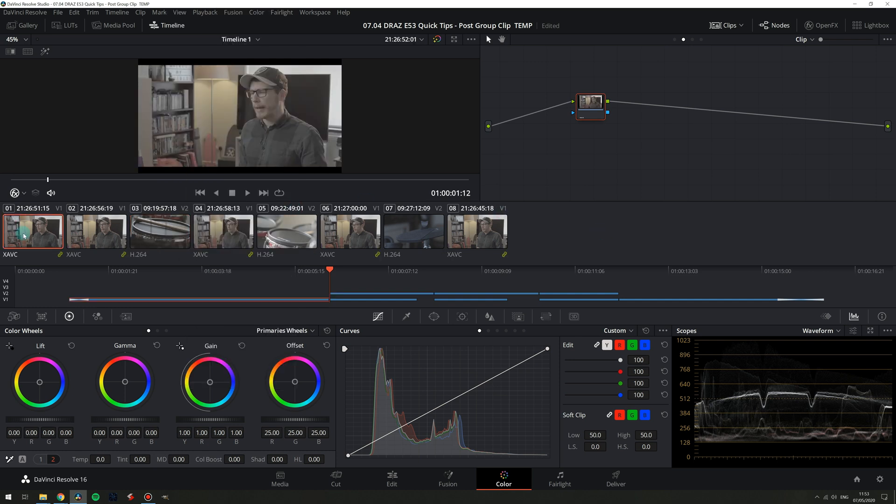
# - Show the FS5 Group Post-Clip node and add Color Space Transform from OpenFX
pyautogui.click(91, 269)
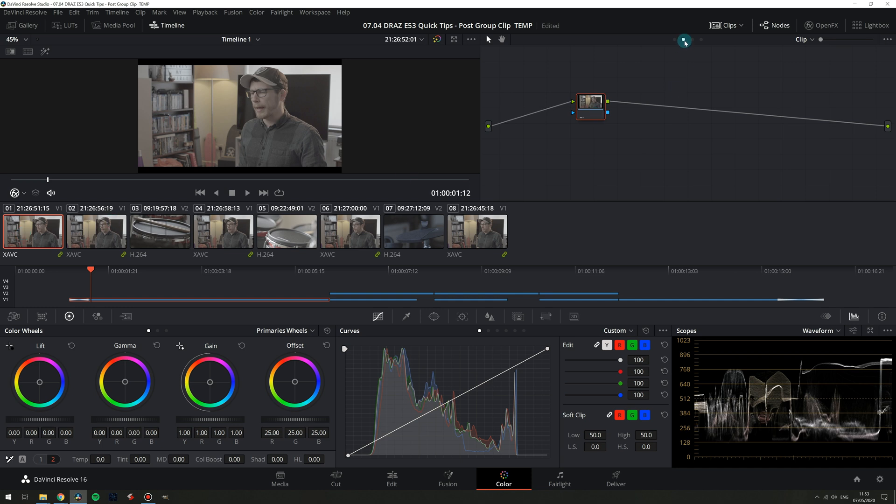
pyautogui.moveTo(702, 40)
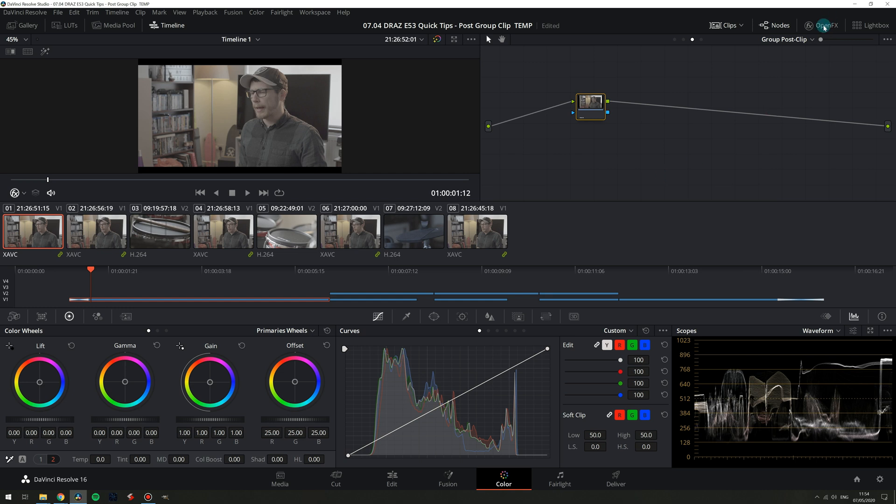
pyautogui.click(824, 26)
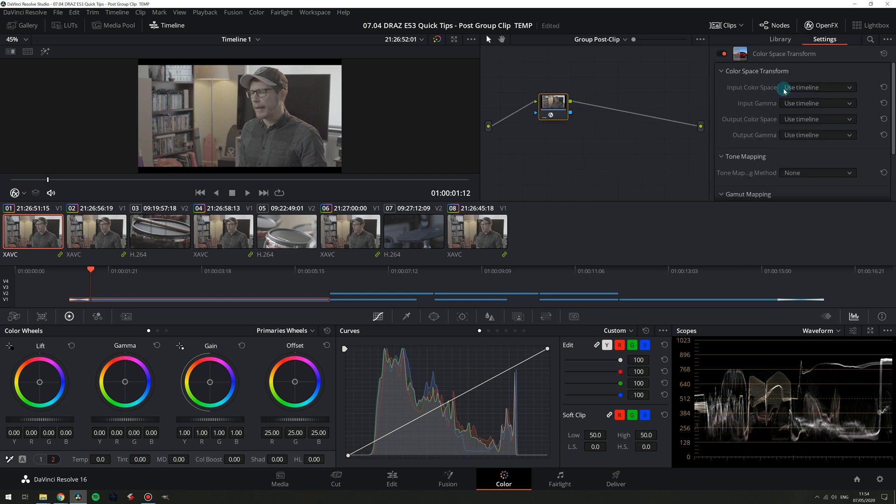
# - Convert S-Gamut3.Cine/S-Log3 to Rec.709 with tone mapping, and lower the offset to 12.10
pyautogui.click(817, 87)
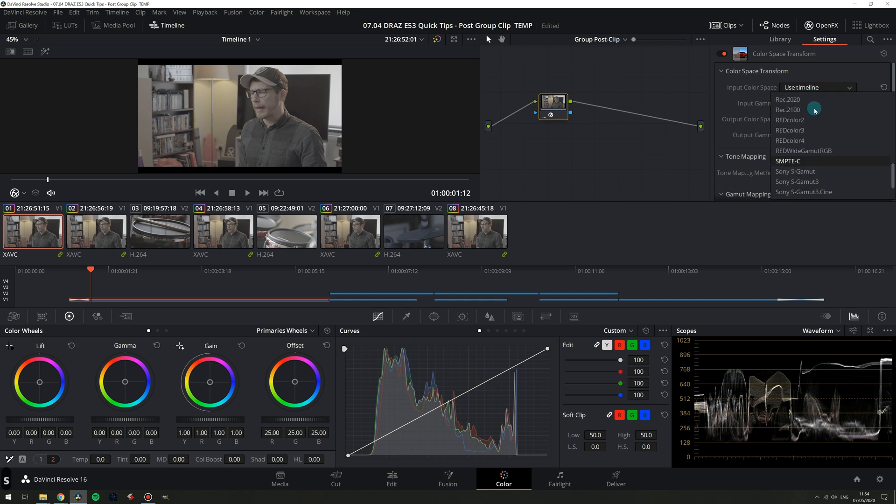
pyautogui.click(802, 192)
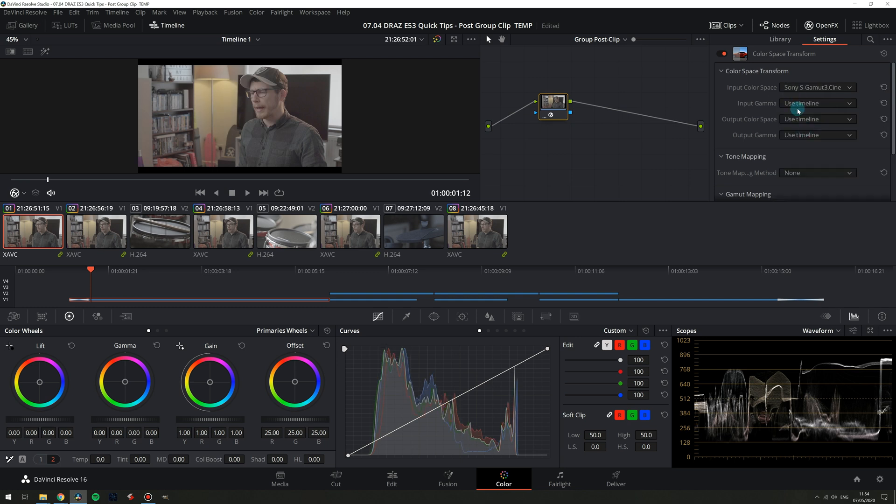
pyautogui.click(814, 103)
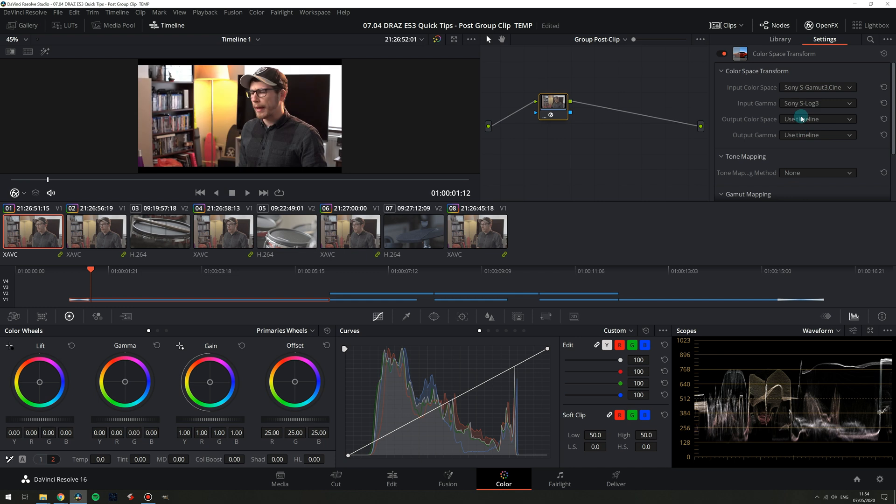
pyautogui.click(817, 119)
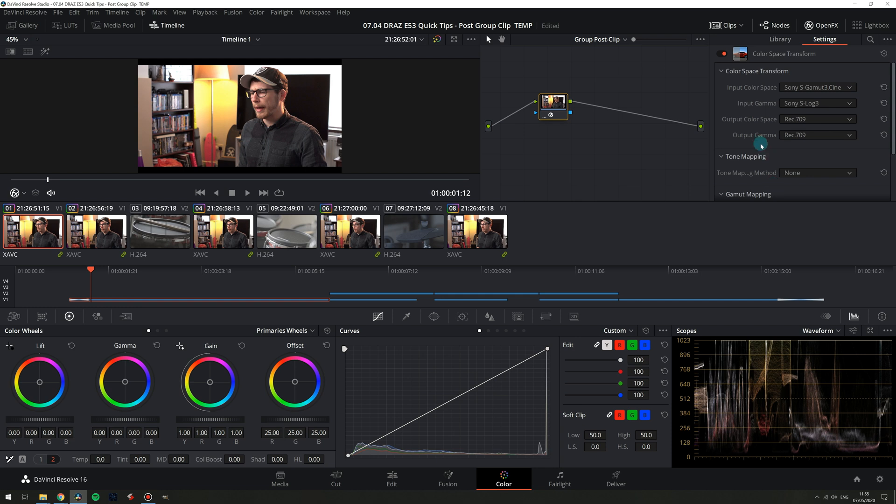
pyautogui.click(816, 172)
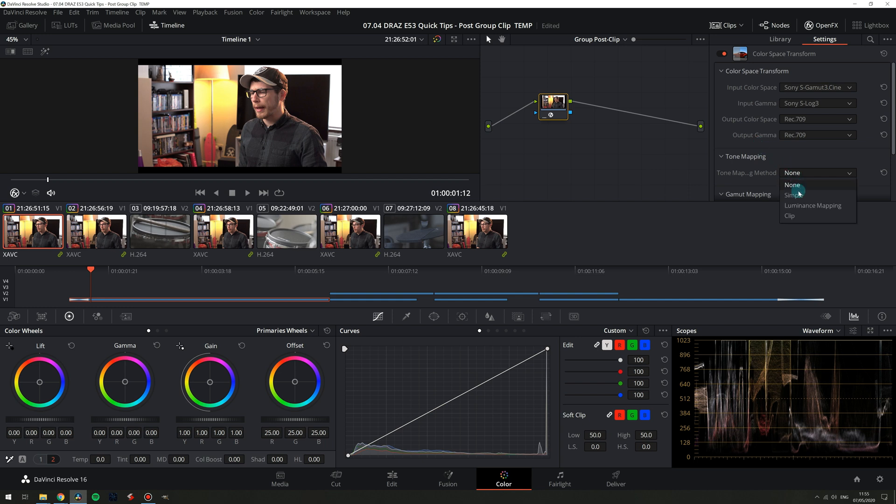
pyautogui.click(794, 194)
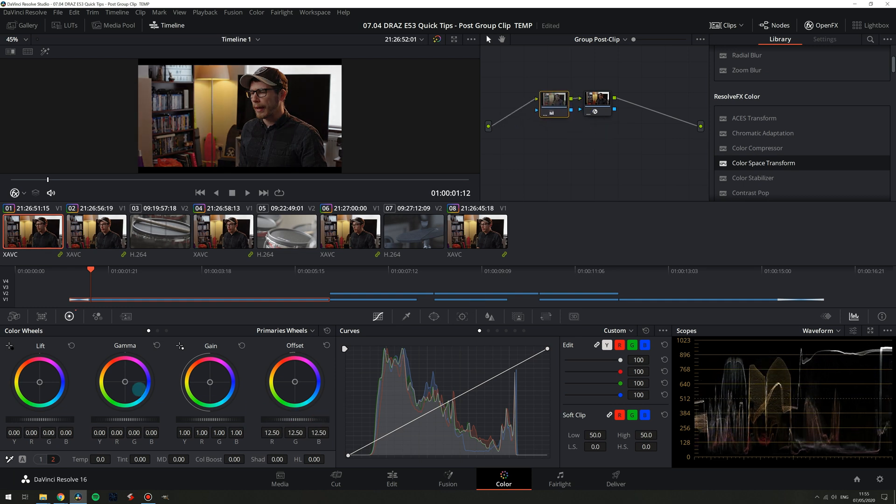
pyautogui.moveTo(295, 381); pyautogui.dragTo(303, 418)
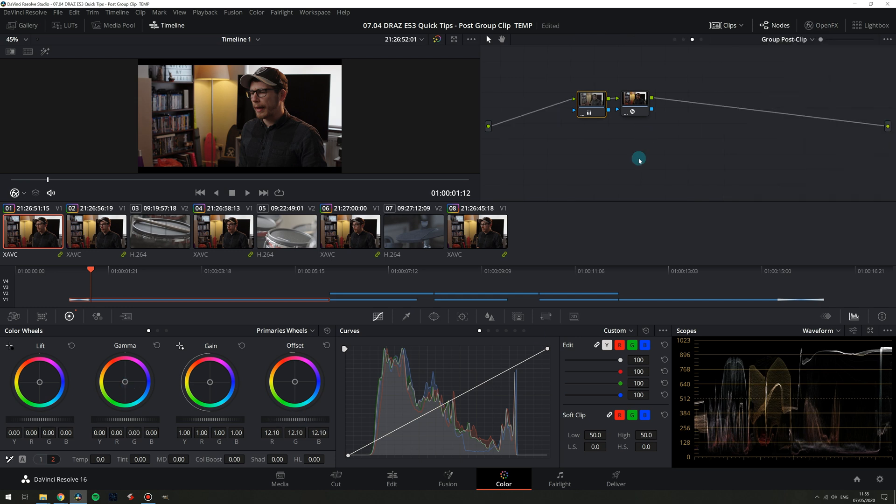
pyautogui.moveTo(27, 295)
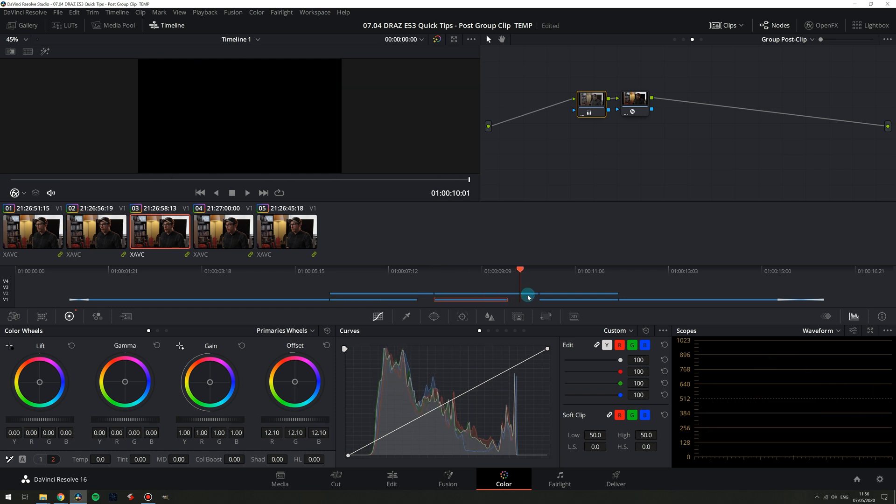
# - Switch the clip strip filter to All Clips to show all eight clips
pyautogui.click(592, 298)
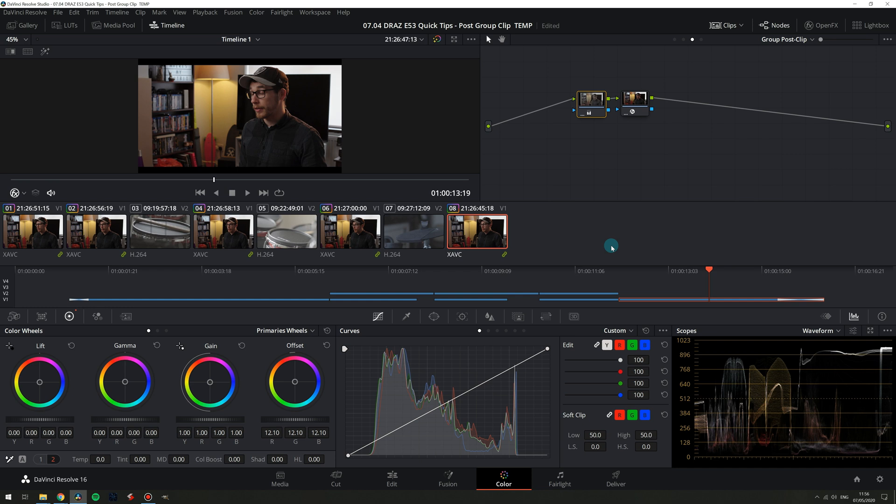
# - Load drum clip 03 to add Color Space Transform to the A6300 post-clip node
pyautogui.click(159, 231)
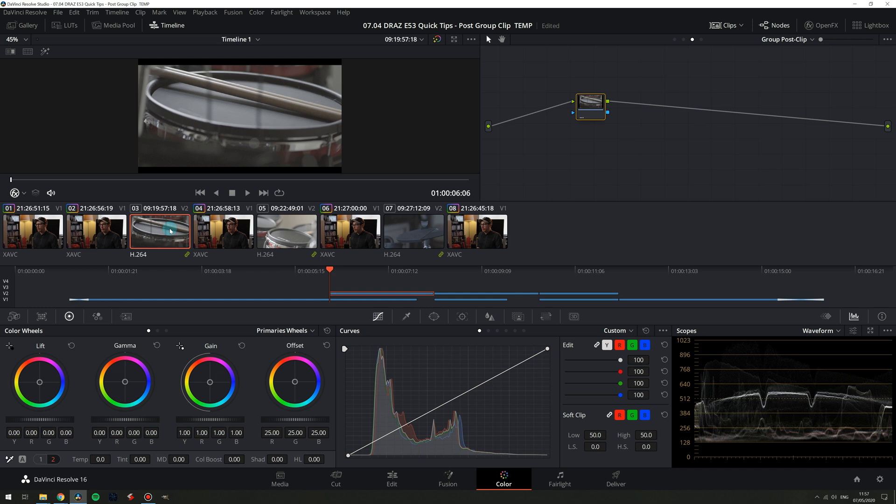
pyautogui.moveTo(496, 203)
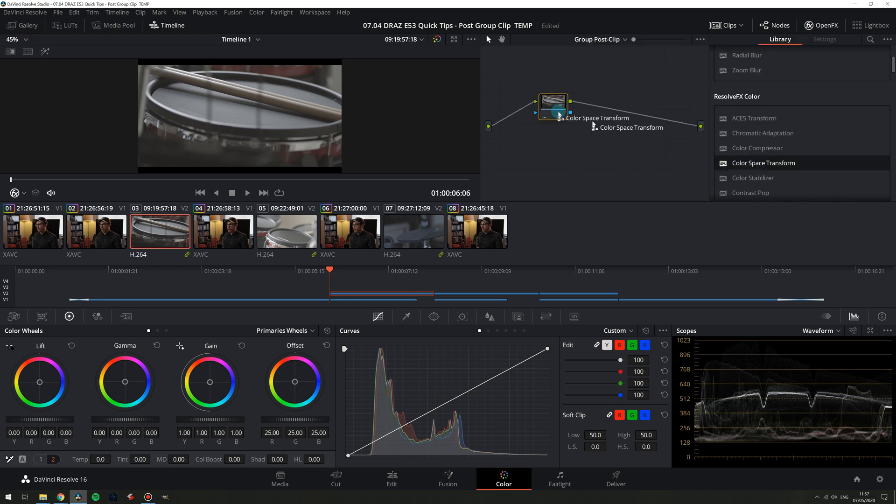
# - Set the A6300 transform input to Sony S-Gamut3.Cine/S-Log2 and output to Rec.709/Rec.709
pyautogui.click(823, 39)
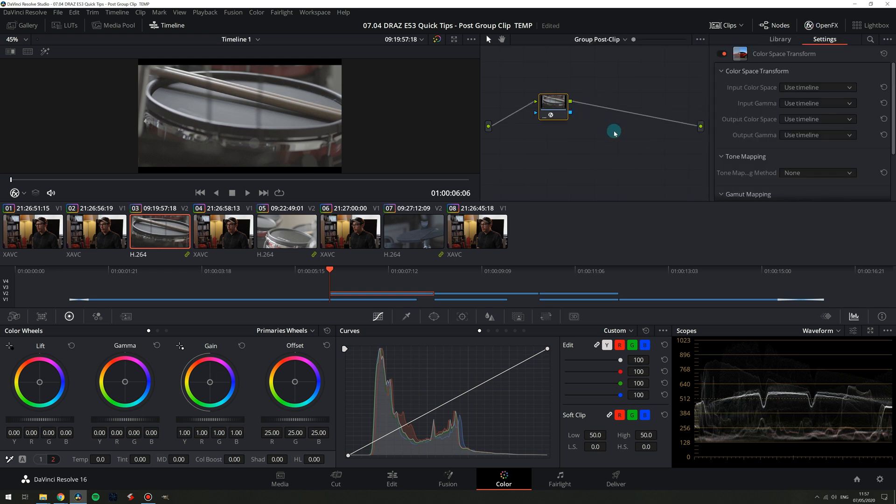
pyautogui.click(816, 87)
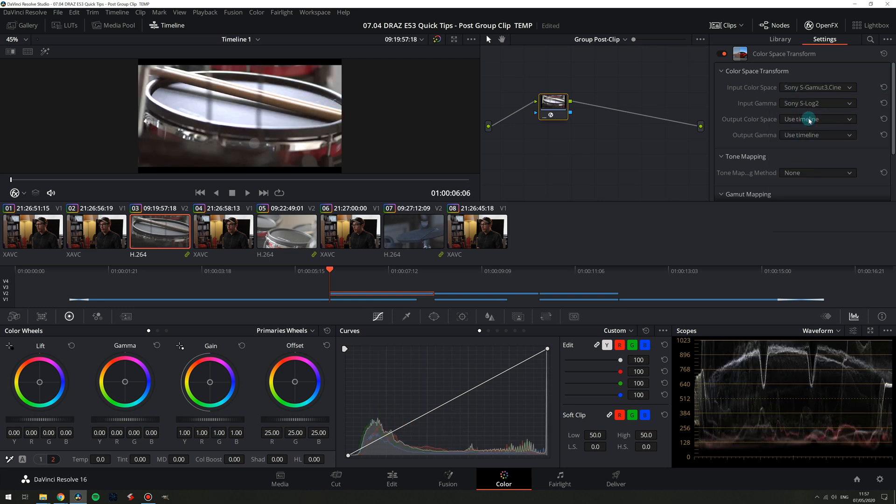
pyautogui.click(817, 119)
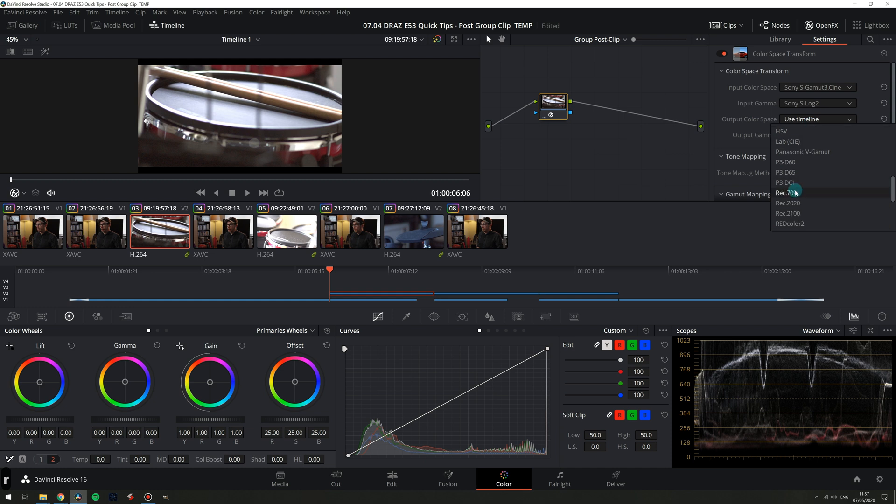
pyautogui.click(789, 192)
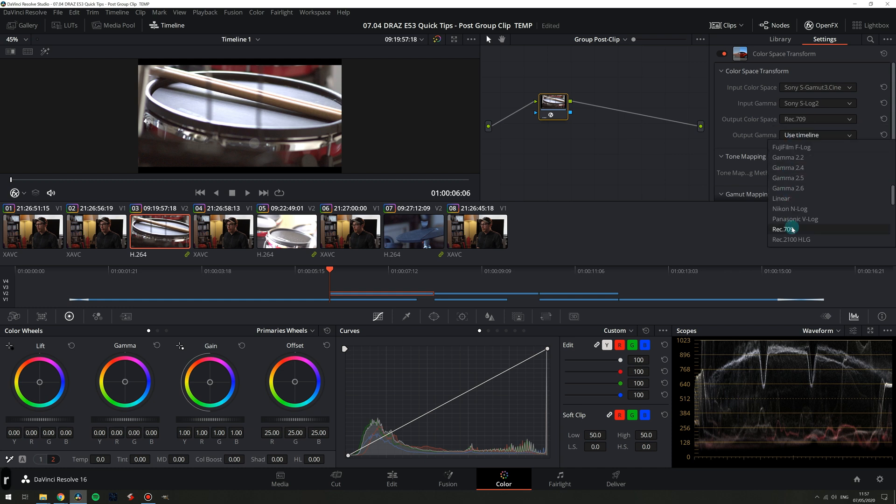
pyautogui.click(784, 229)
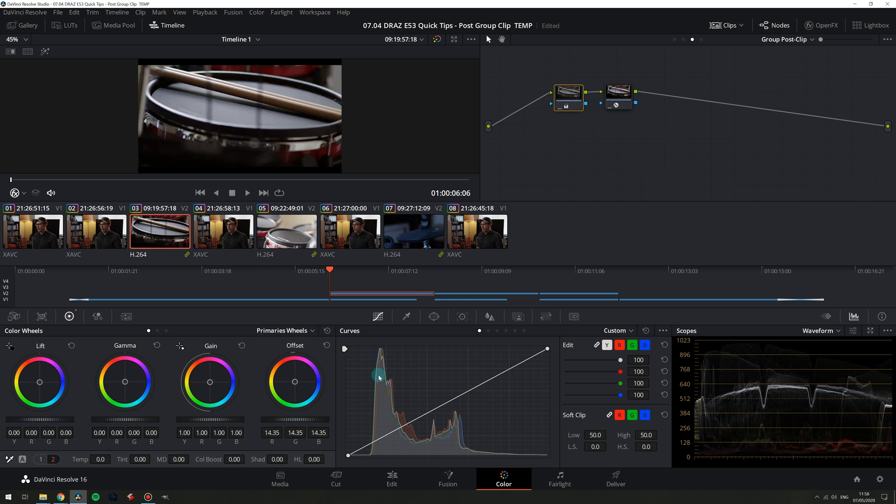
pyautogui.moveTo(703, 229)
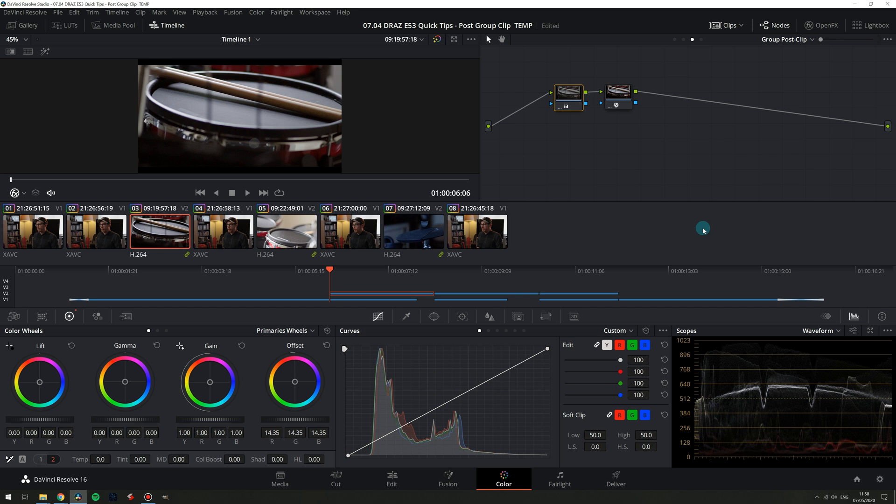
# - Load the drum pad close-up, clip 05, into the viewer
pyautogui.click(286, 229)
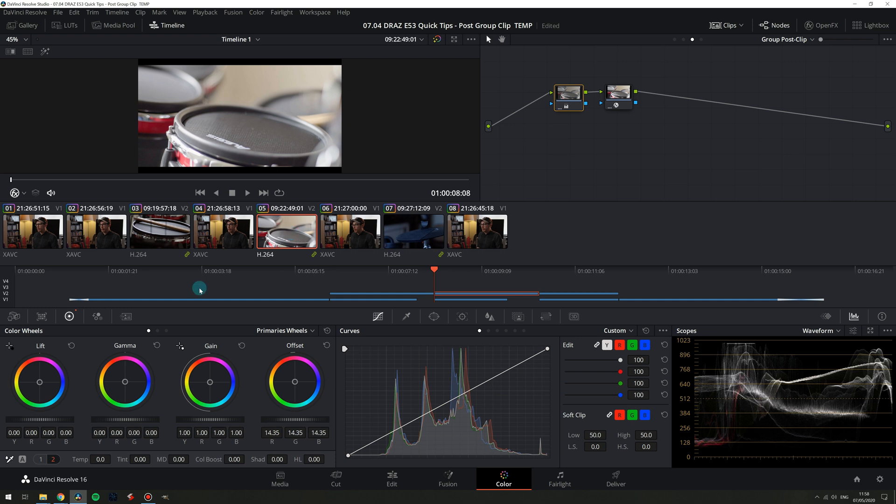
pyautogui.moveTo(578, 96)
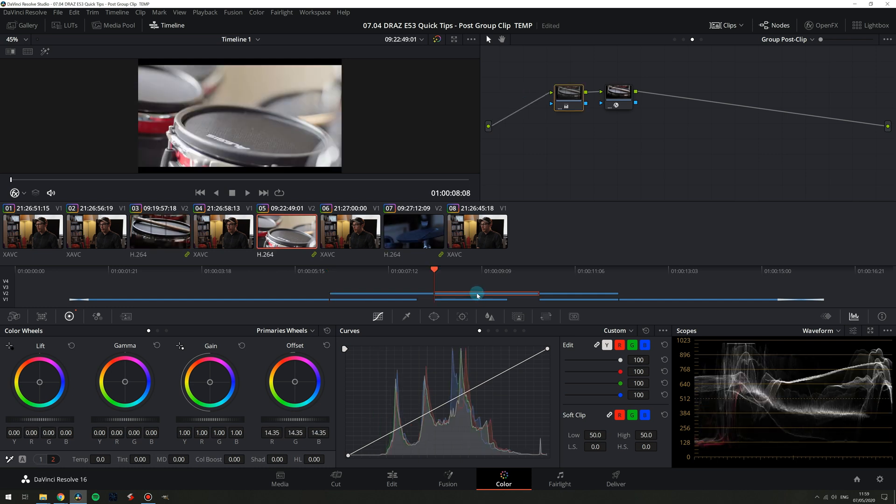
pyautogui.moveTo(684, 47)
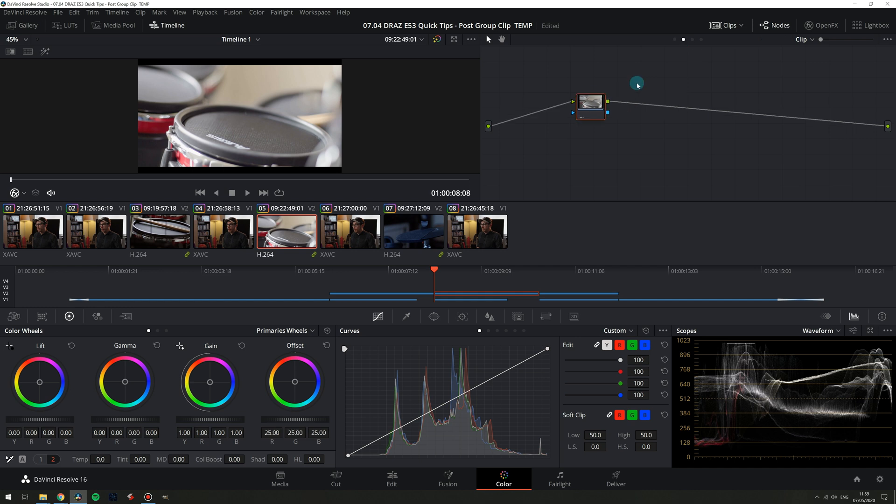
pyautogui.moveTo(617, 84)
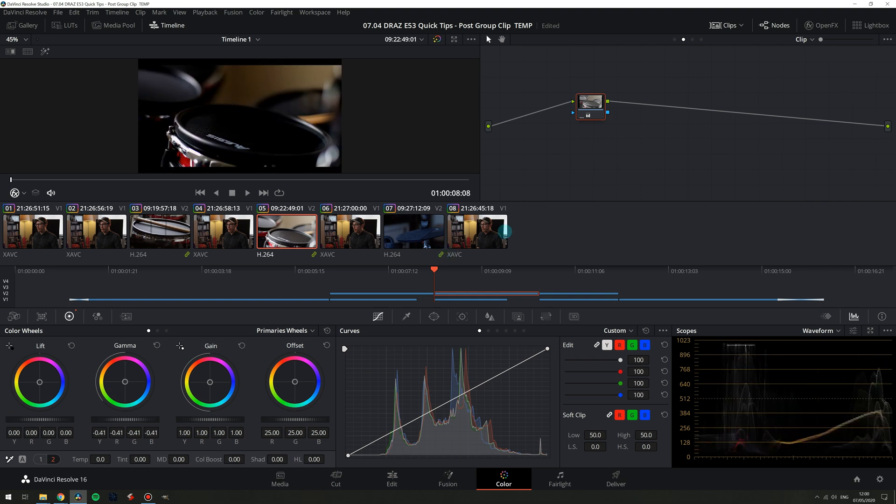
# - Lower clip 05's gamma to -0.07 and shape a gentle custom curve with three points
pyautogui.moveTo(160, 420); pyautogui.dragTo(131, 420)
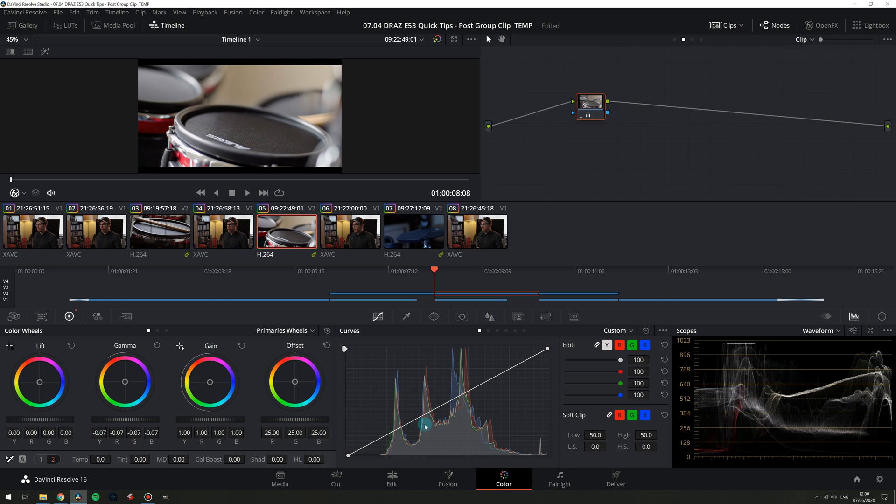
pyautogui.moveTo(426, 426); pyautogui.dragTo(451, 398)
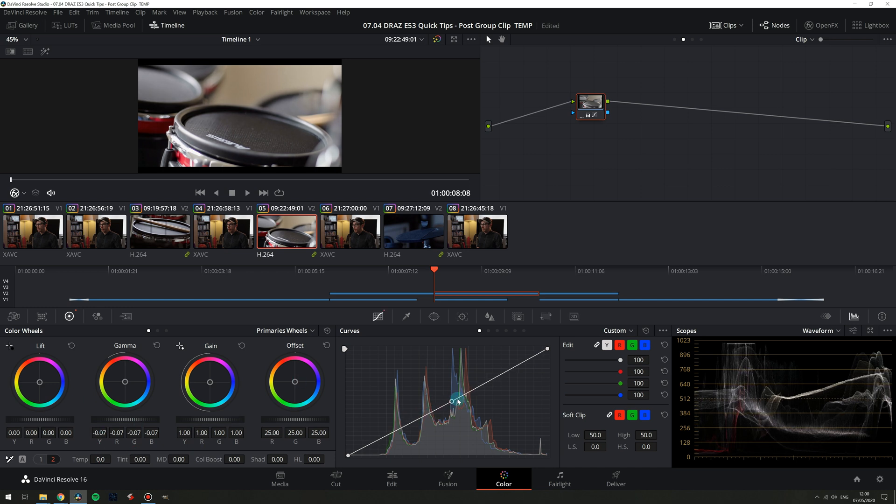
pyautogui.moveTo(457, 398); pyautogui.dragTo(463, 395)
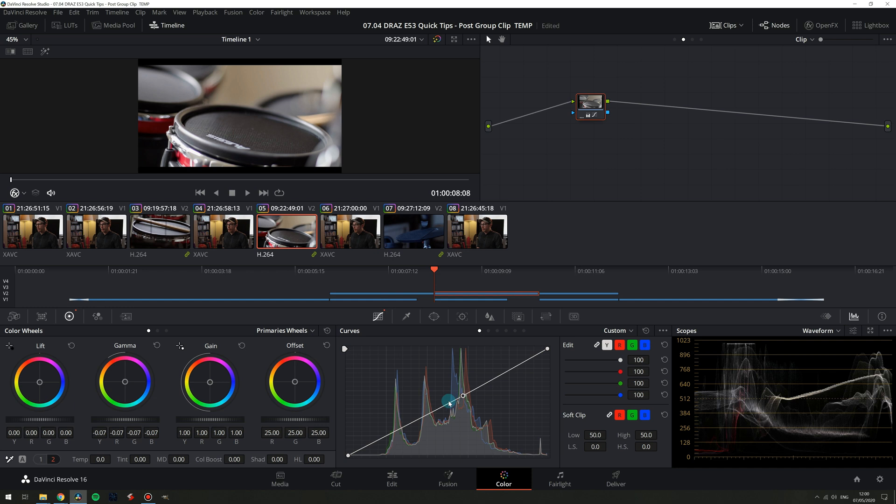
pyautogui.moveTo(449, 400); pyautogui.dragTo(429, 413)
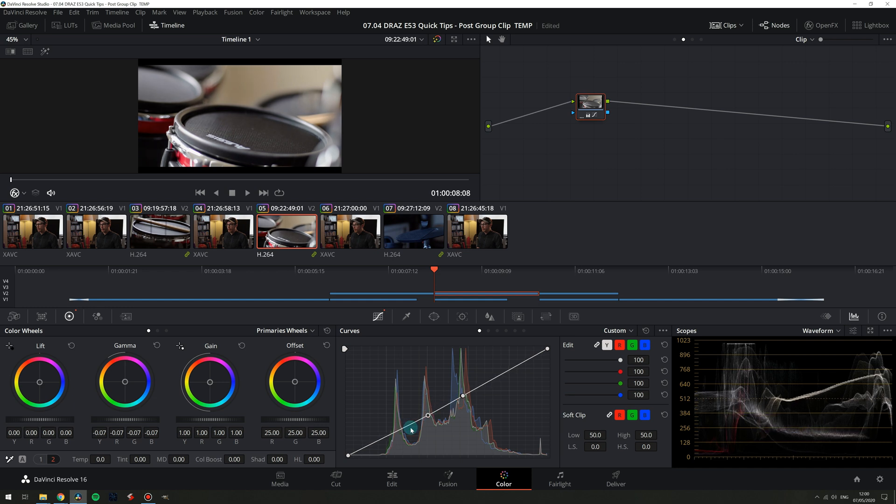
pyautogui.moveTo(428, 415); pyautogui.dragTo(388, 438)
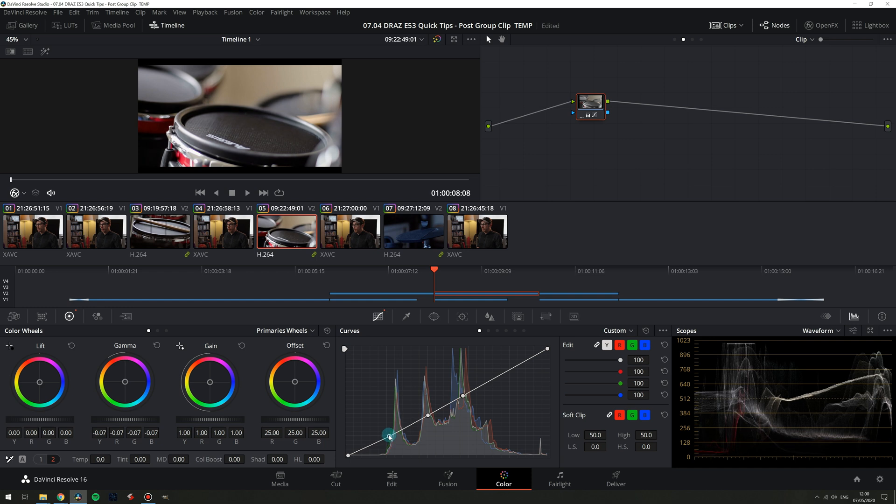
pyautogui.moveTo(388, 438); pyautogui.dragTo(346, 454)
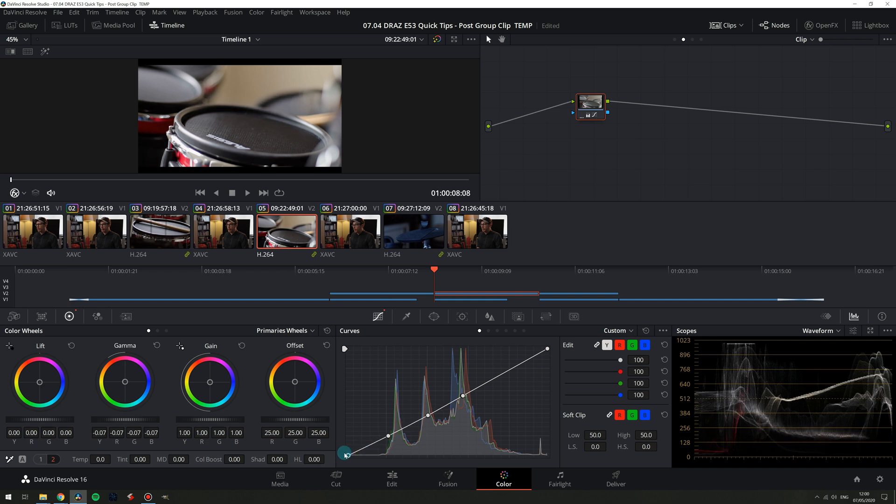
pyautogui.moveTo(345, 454); pyautogui.dragTo(386, 435)
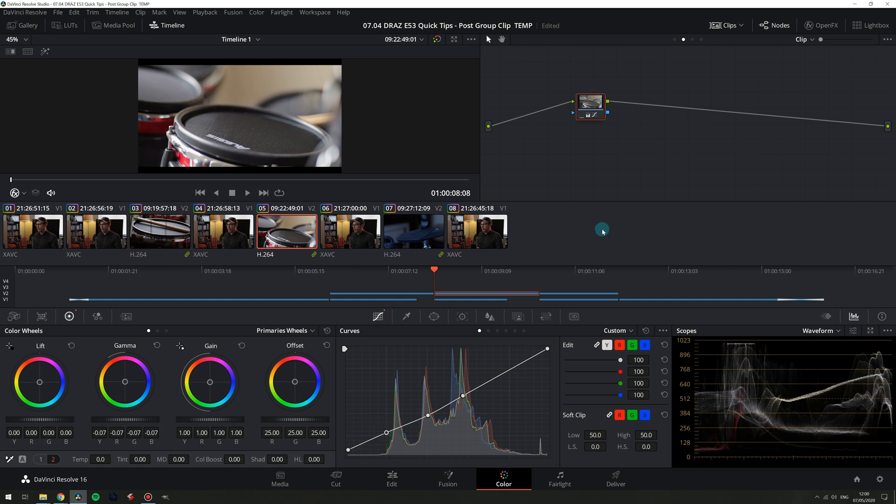
# - Load cymbal clip 07 and set gain 1.42, gamma -0.03 and temperature 600
pyautogui.click(413, 230)
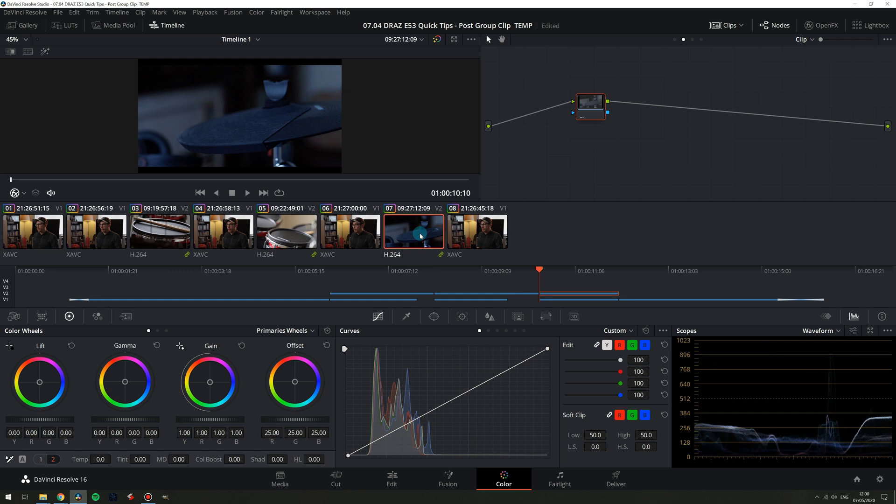
pyautogui.moveTo(299, 290)
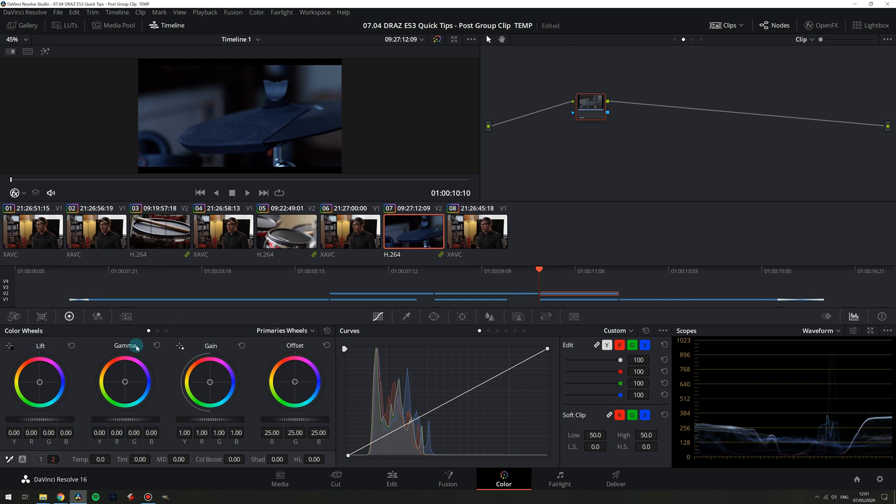
pyautogui.moveTo(216, 427)
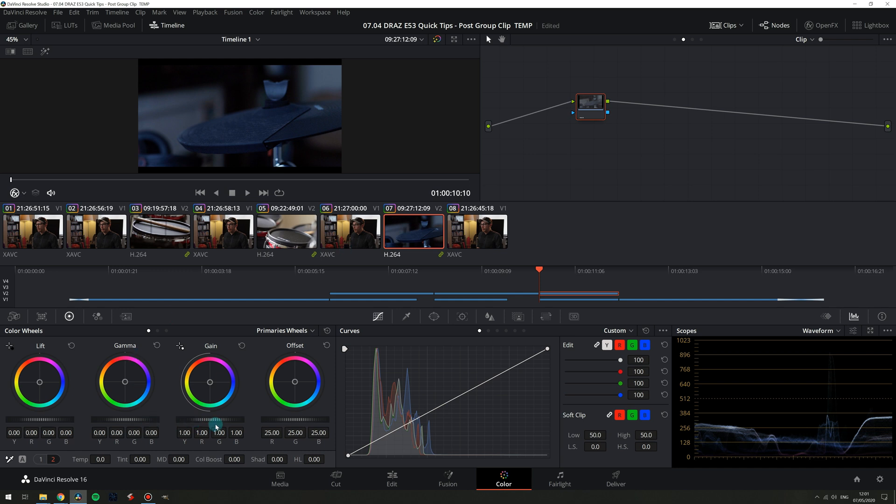
pyautogui.moveTo(206, 423); pyautogui.dragTo(217, 422)
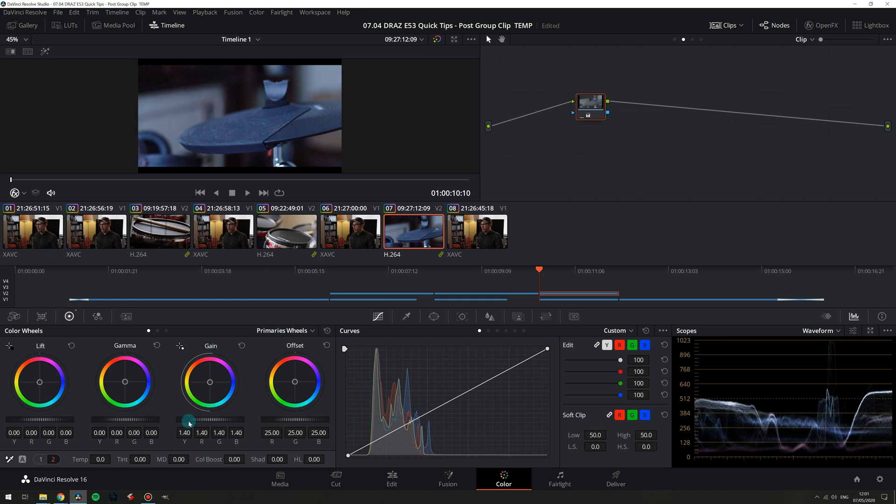
pyautogui.moveTo(77, 426)
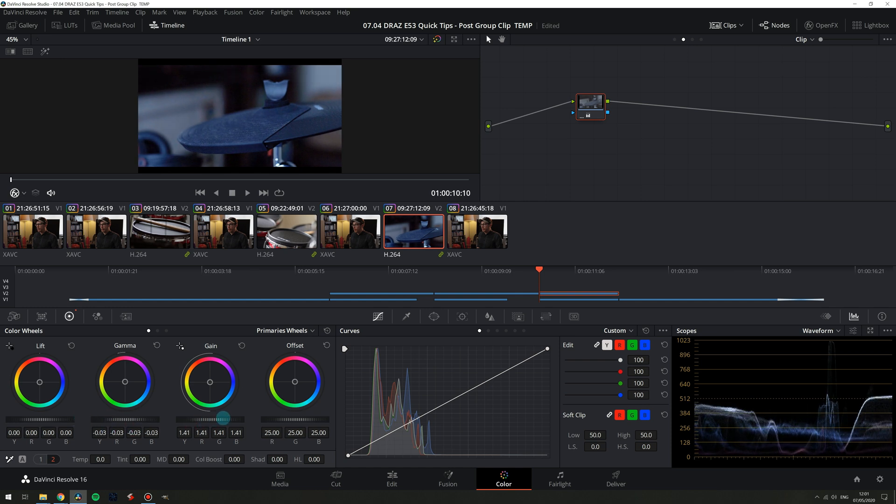
pyautogui.moveTo(222, 417); pyautogui.dragTo(197, 426)
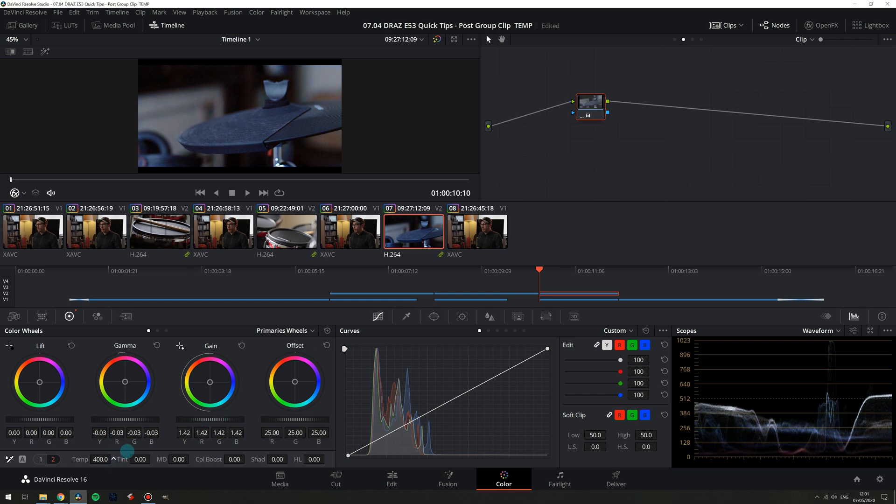
pyautogui.moveTo(100, 458); pyautogui.dragTo(114, 459)
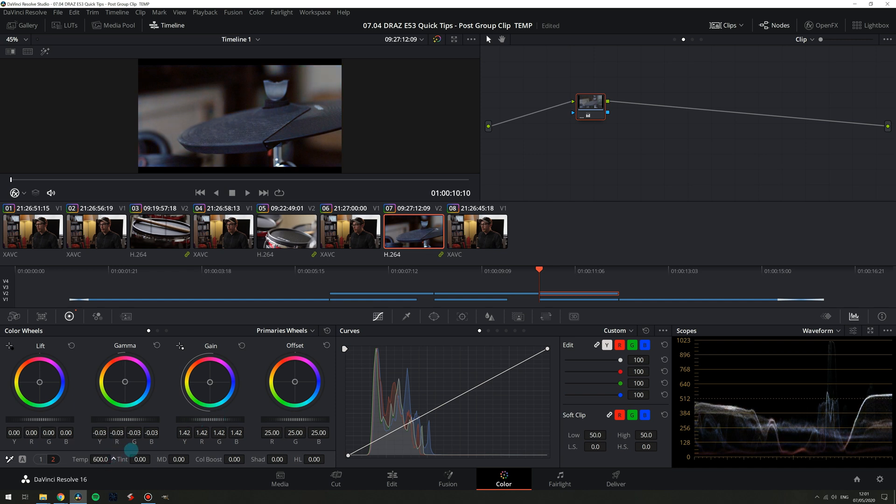